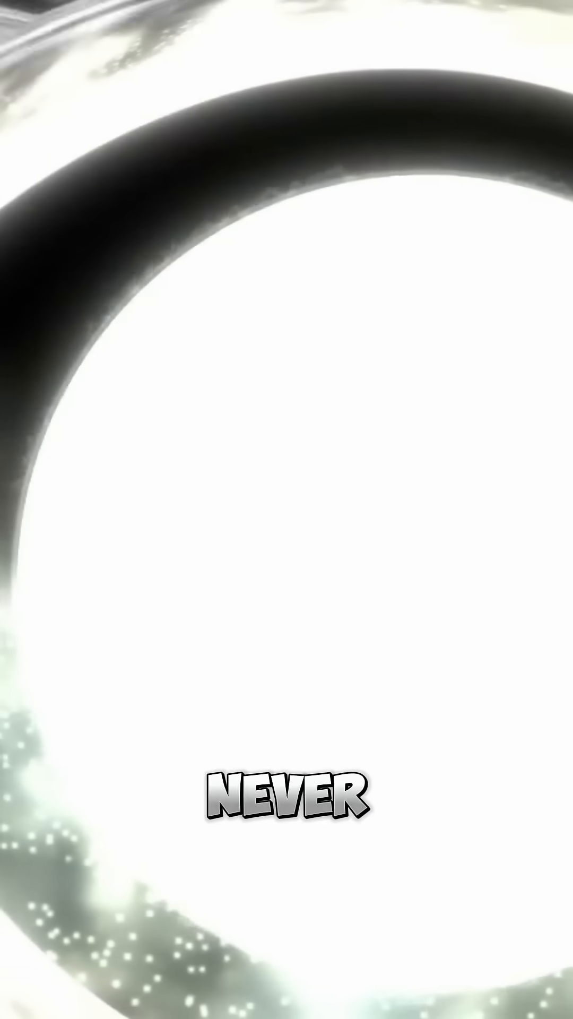
{"action": "scroll", "scroll_direction": "down", "scroll_amount": 3}
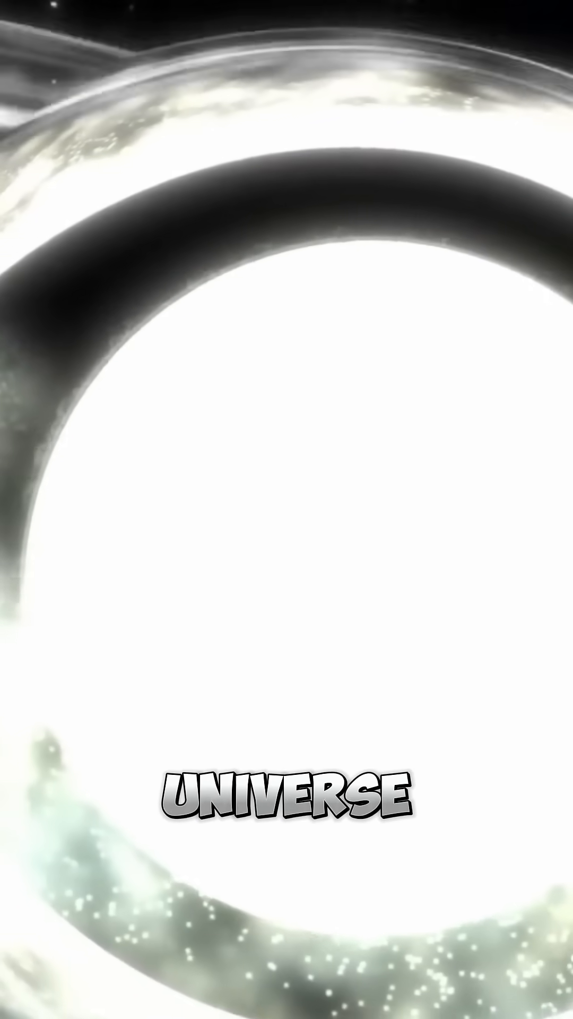
{"action": "scroll", "scroll_direction": "down", "scroll_amount": 3}
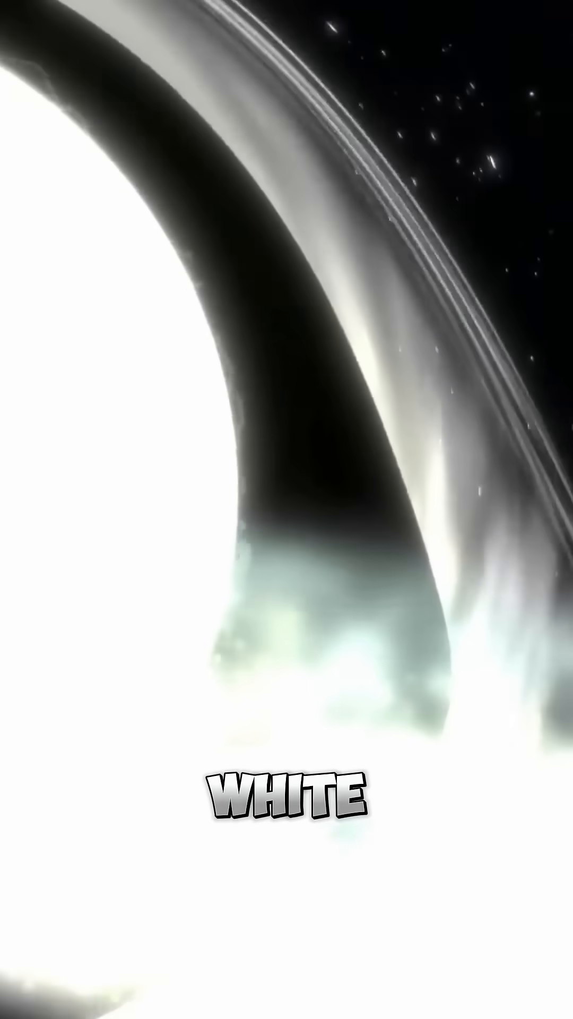